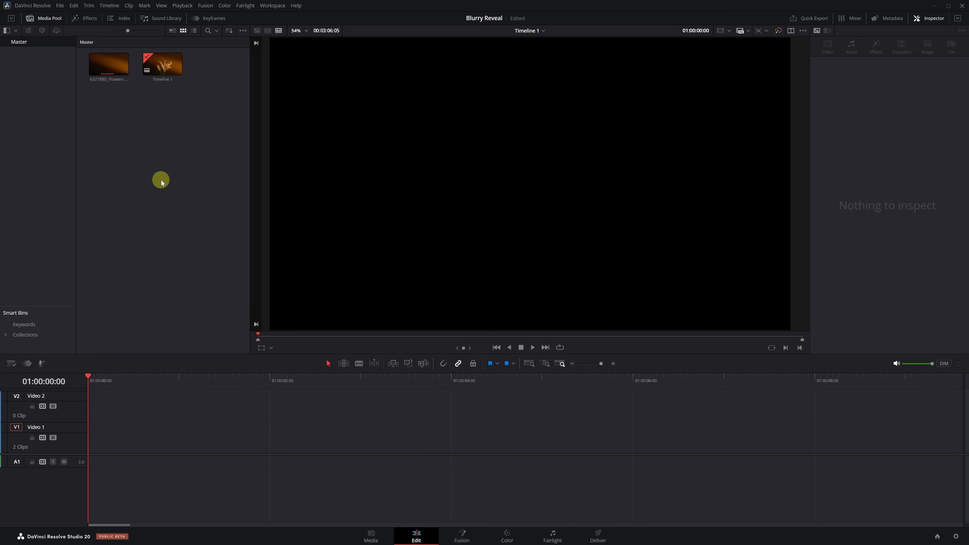
# - Create a new Fusion Composition clip in the Media Pool with default five-second settings
pyautogui.rightClick(160, 179)
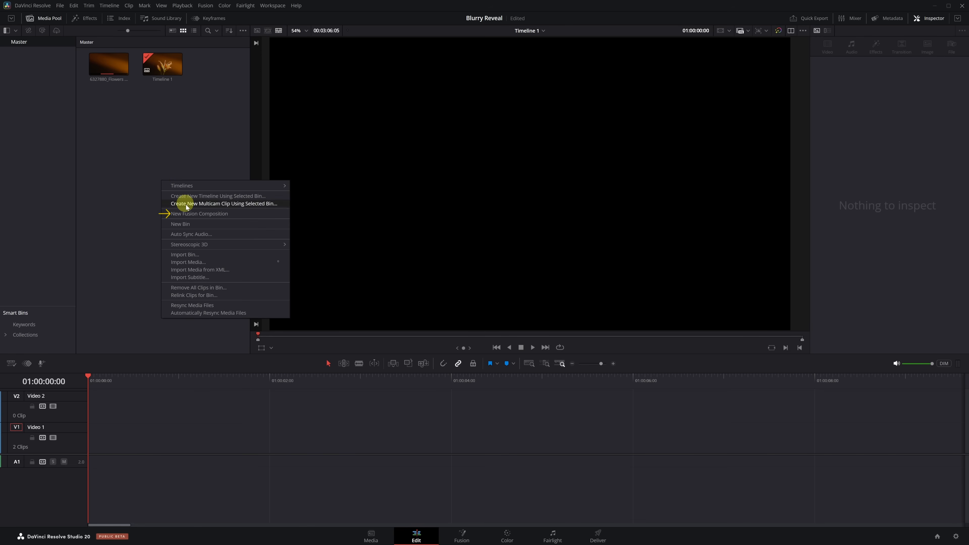
pyautogui.click(200, 213)
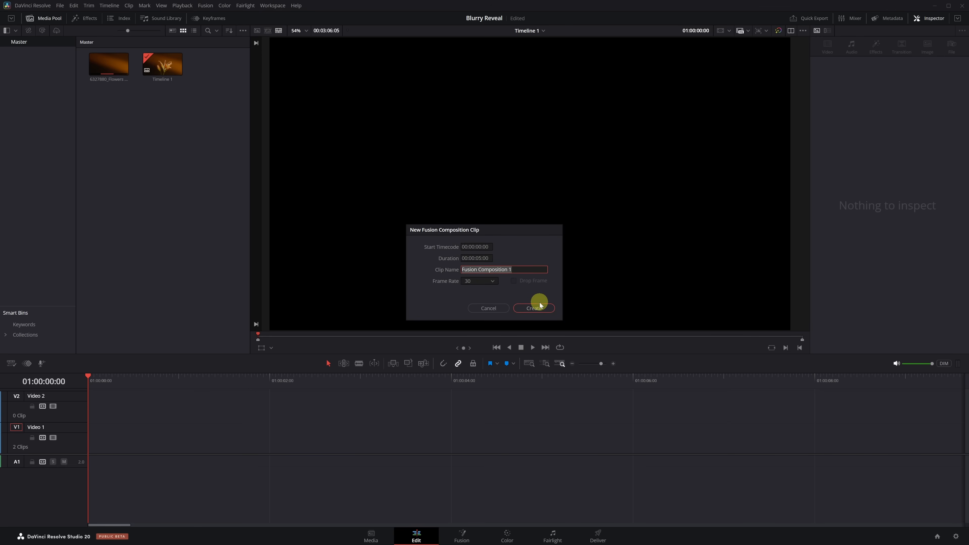
pyautogui.click(532, 308)
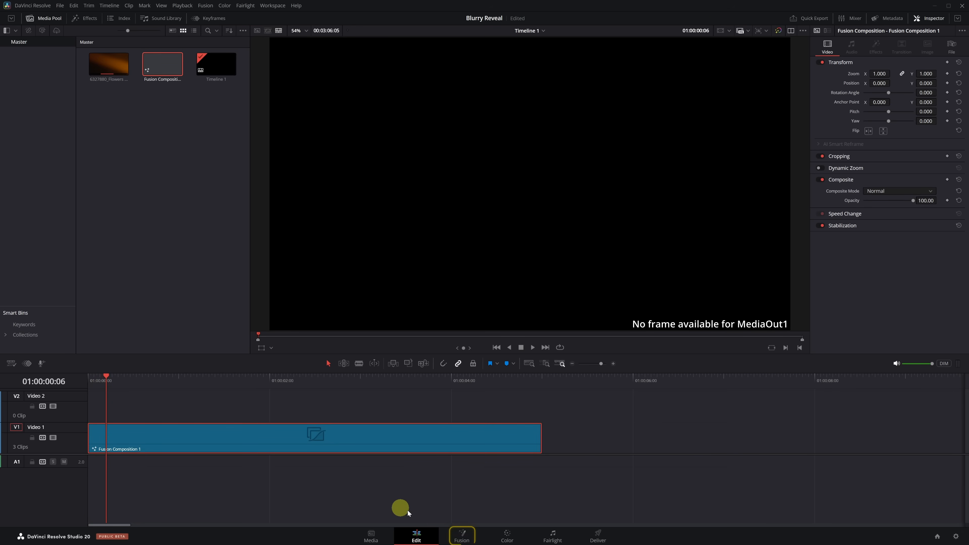
# - Add a Text+ node in the Fusion page and connect it to MediaOut1
pyautogui.click(460, 535)
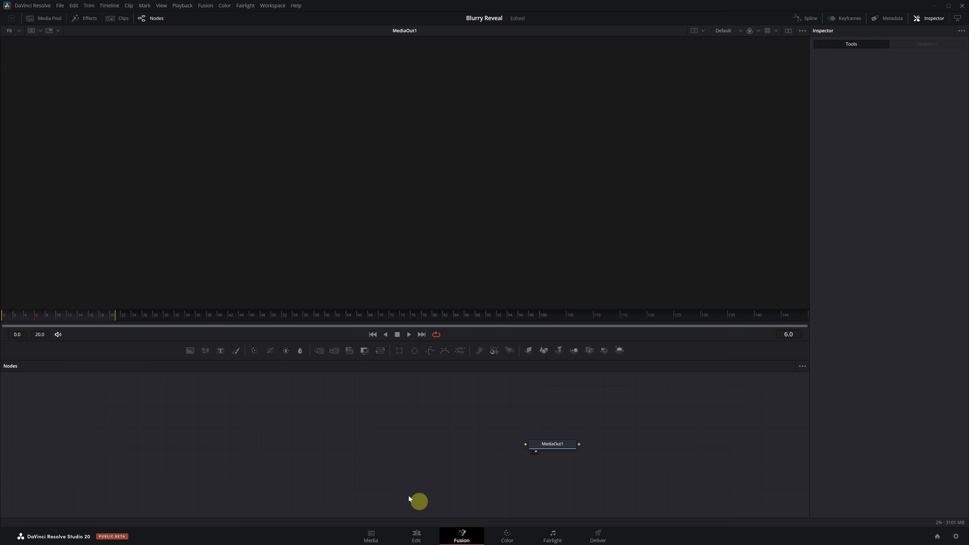
pyautogui.click(220, 350)
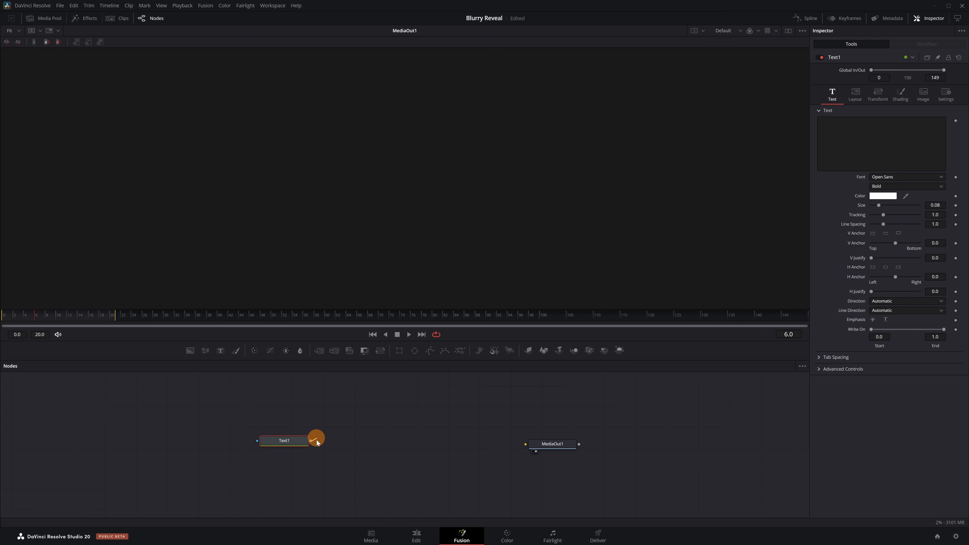
pyautogui.moveTo(310, 441); pyautogui.dragTo(525, 444)
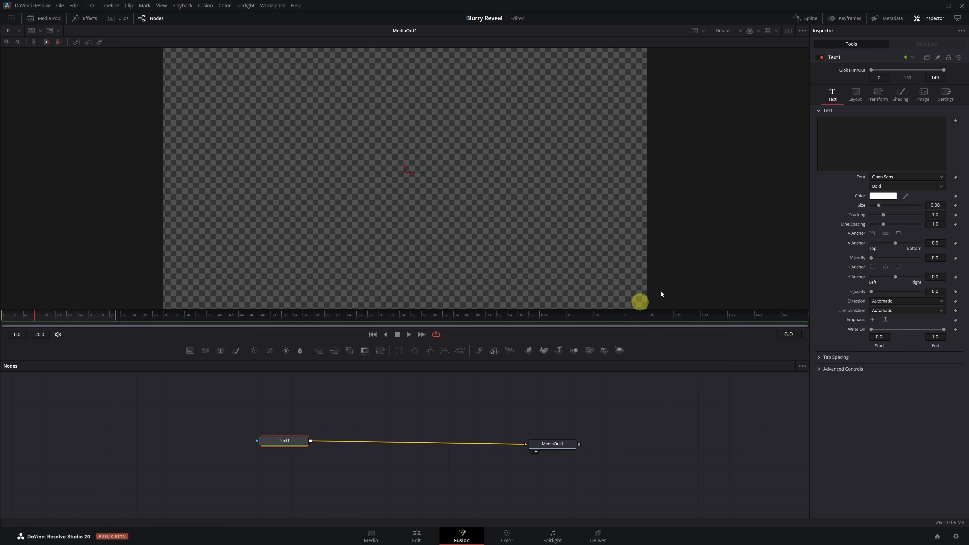
# - Enter the title text 'Blurry' and enlarge its Size for a big white title
pyautogui.write('Blurry Reveal')
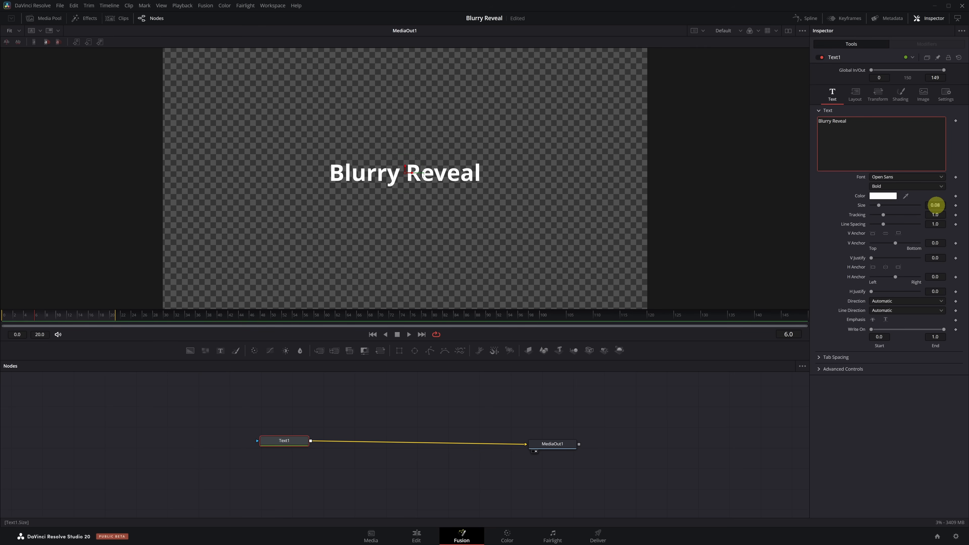
pyautogui.moveTo(877, 214); pyautogui.dragTo(895, 215)
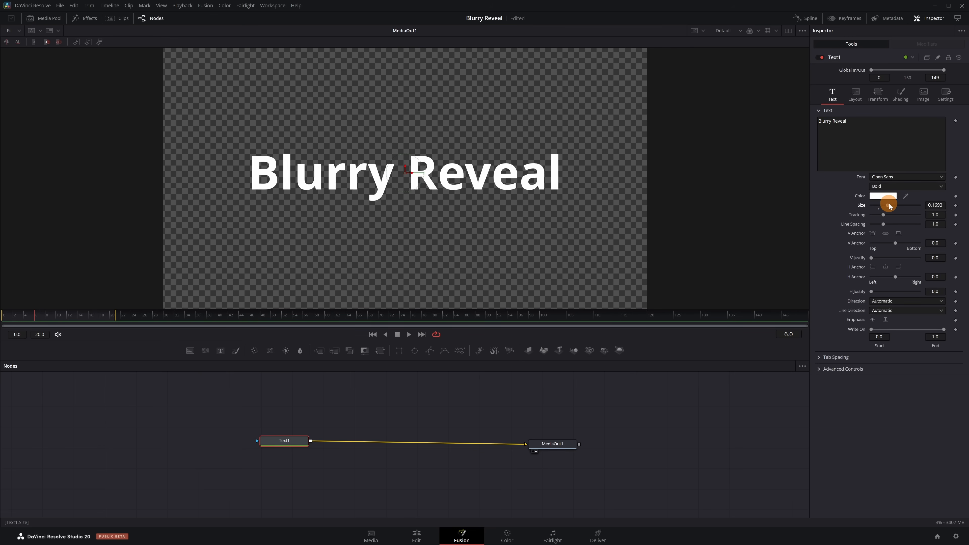
pyautogui.moveTo(889, 205); pyautogui.dragTo(894, 206)
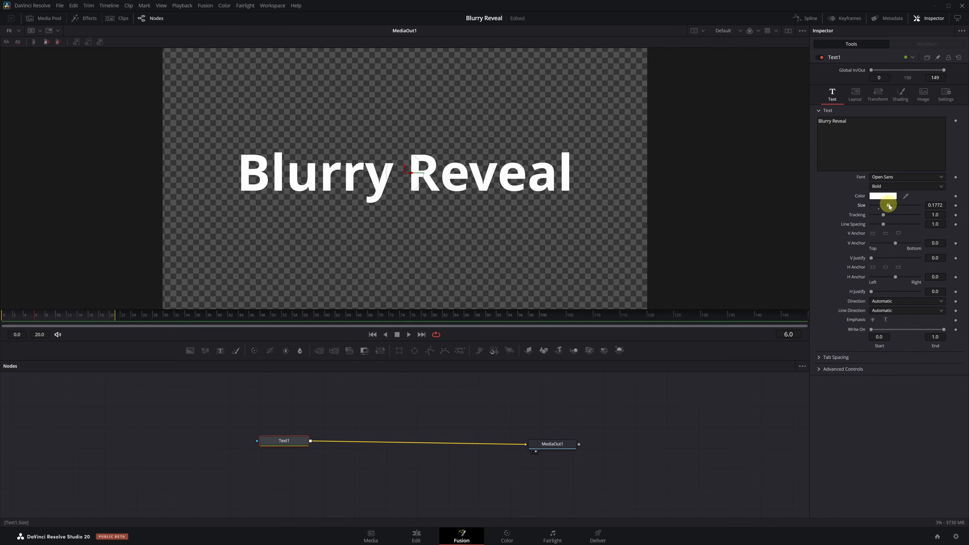
# - Attach a Follower modifier to the text and keyframe character Opacity at 0 on the first frame
pyautogui.rightClick(869, 171)
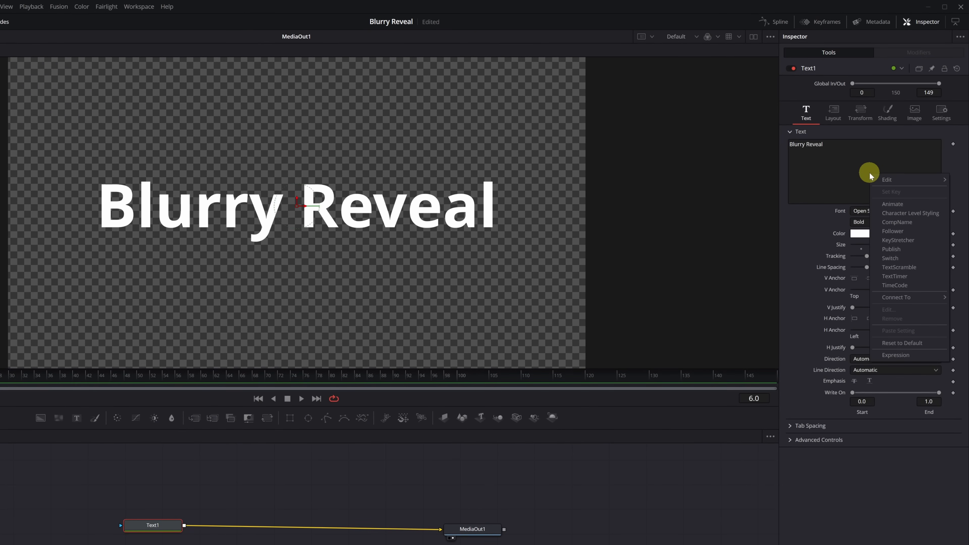
pyautogui.moveTo(891, 231)
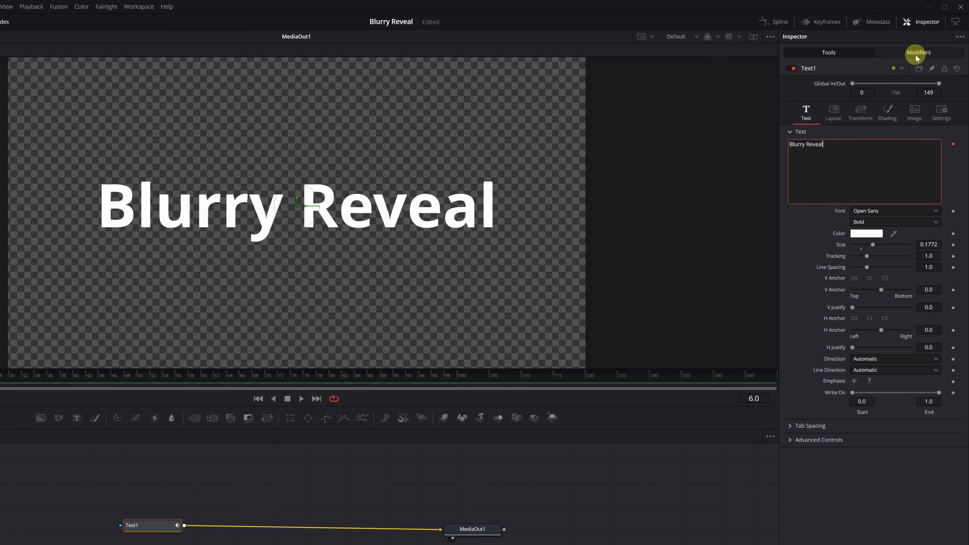
pyautogui.click(917, 52)
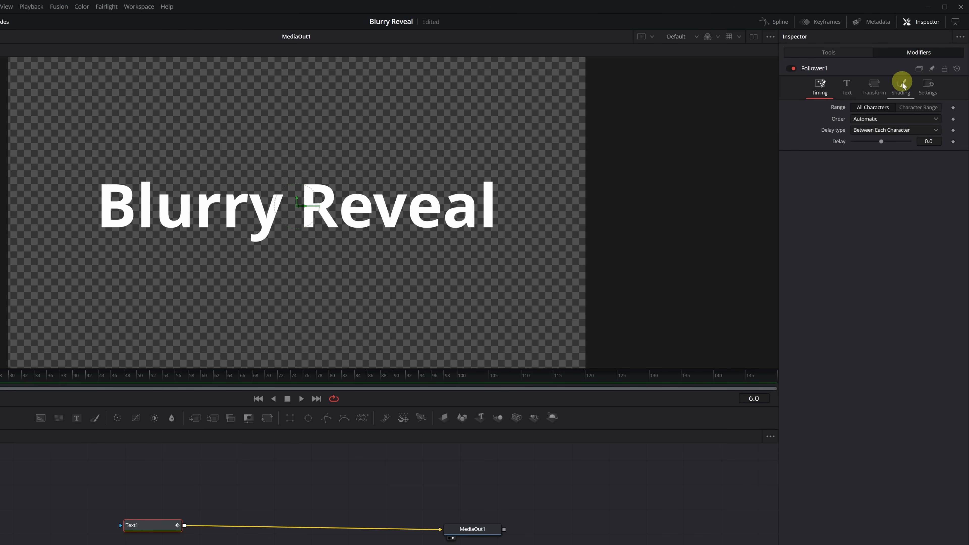
pyautogui.click(900, 86)
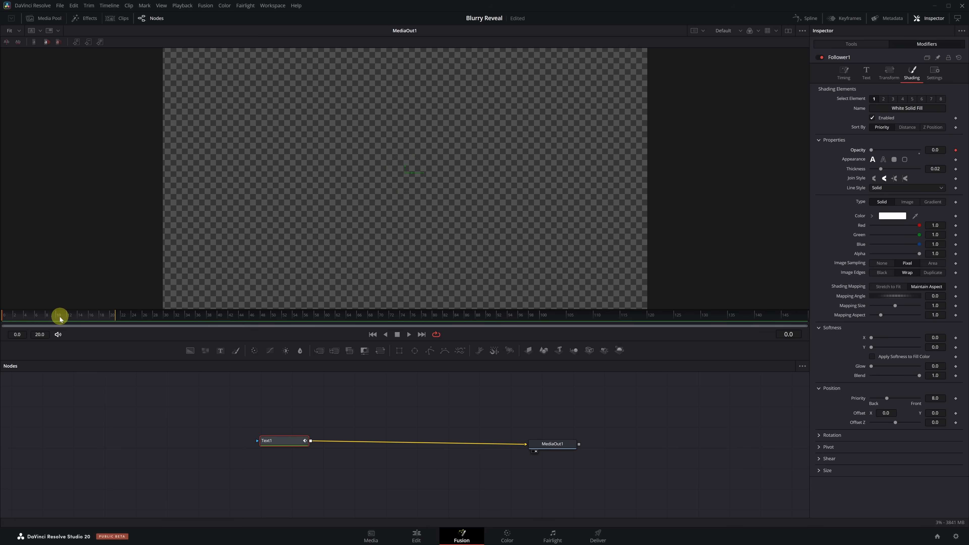
# - At frame 10, raise Follower Opacity to 1.0 so the characters fade in fully
pyautogui.moveTo(60, 315); pyautogui.dragTo(55, 314)
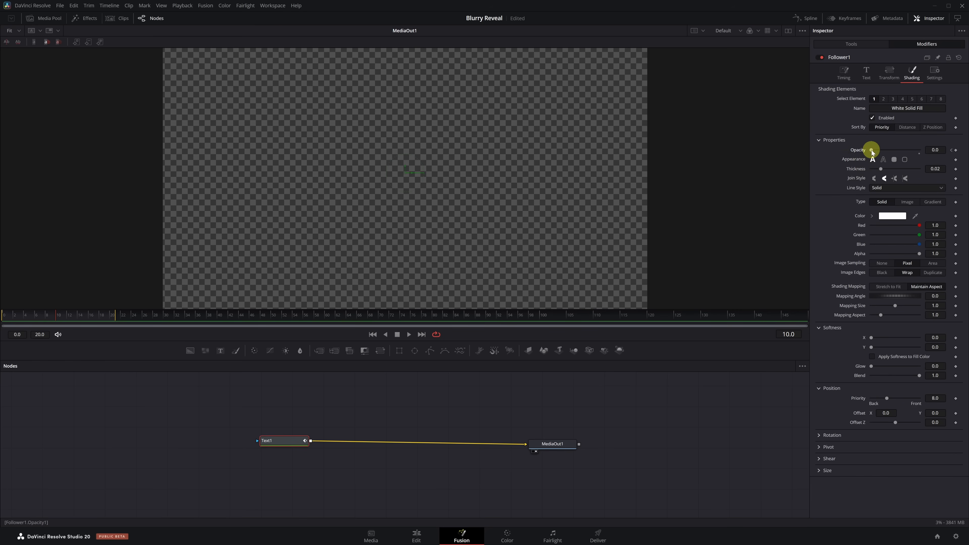
pyautogui.moveTo(872, 150); pyautogui.dragTo(922, 150)
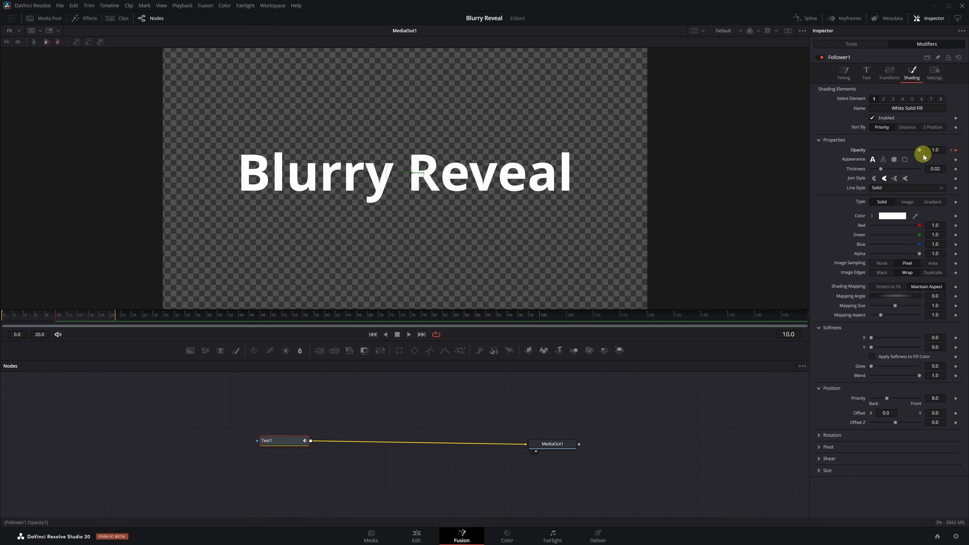
pyautogui.click(408, 334)
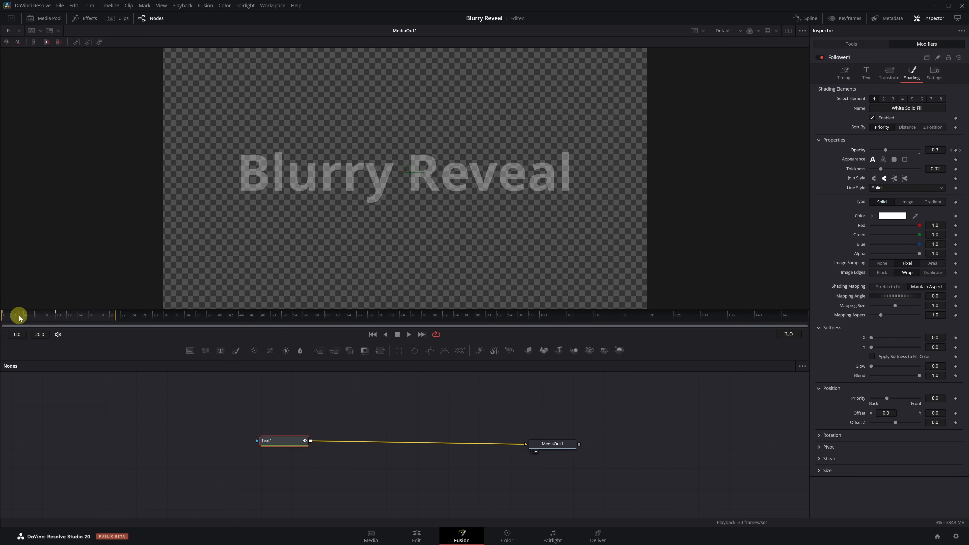
# - Keyframe Softness X/Y at 20 at the start and 0 by frame 16 so the blur clears
pyautogui.moveTo(19, 315); pyautogui.dragTo(101, 315)
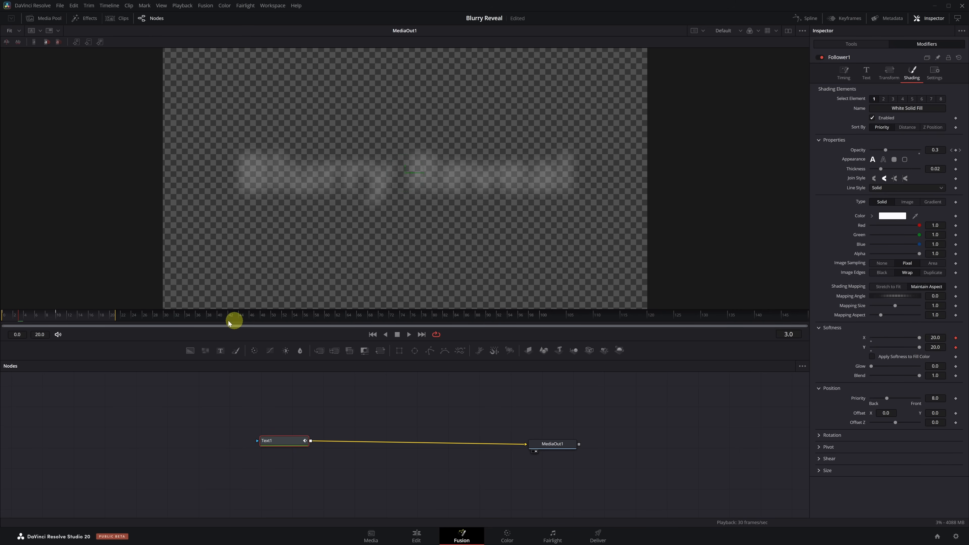
pyautogui.moveTo(233, 321); pyautogui.dragTo(73, 315)
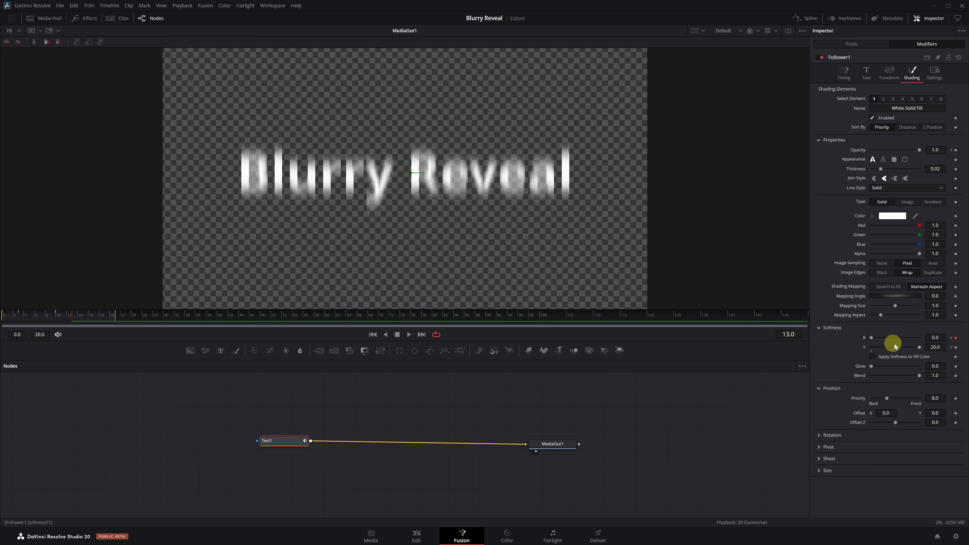
pyautogui.moveTo(893, 347); pyautogui.dragTo(871, 347)
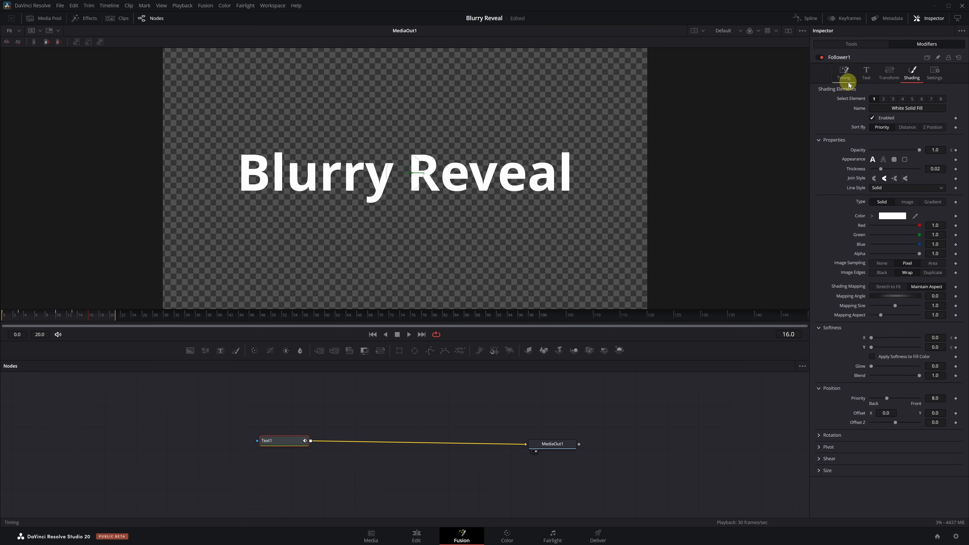
# - Set the Follower Timing Delay to 2.0 so characters reveal left to right
pyautogui.click(842, 74)
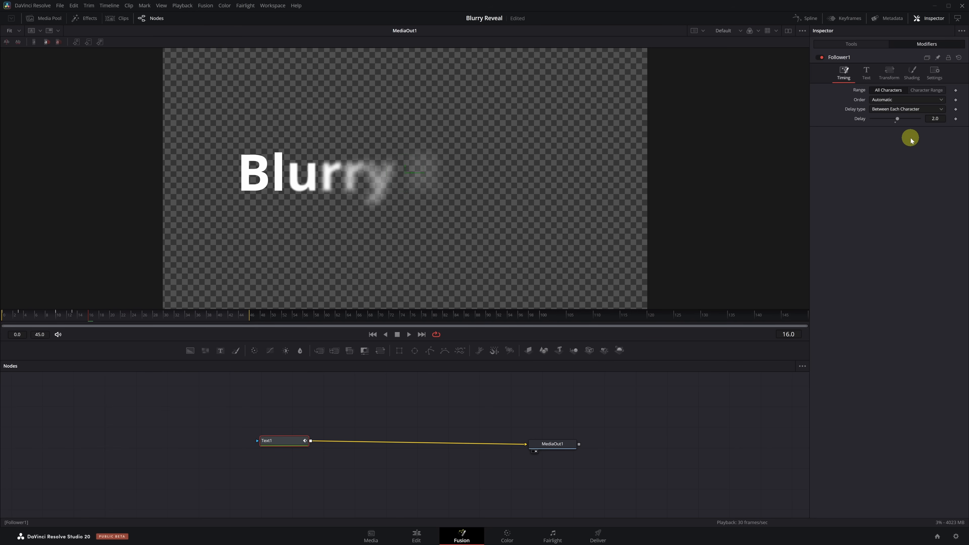
pyautogui.click(408, 335)
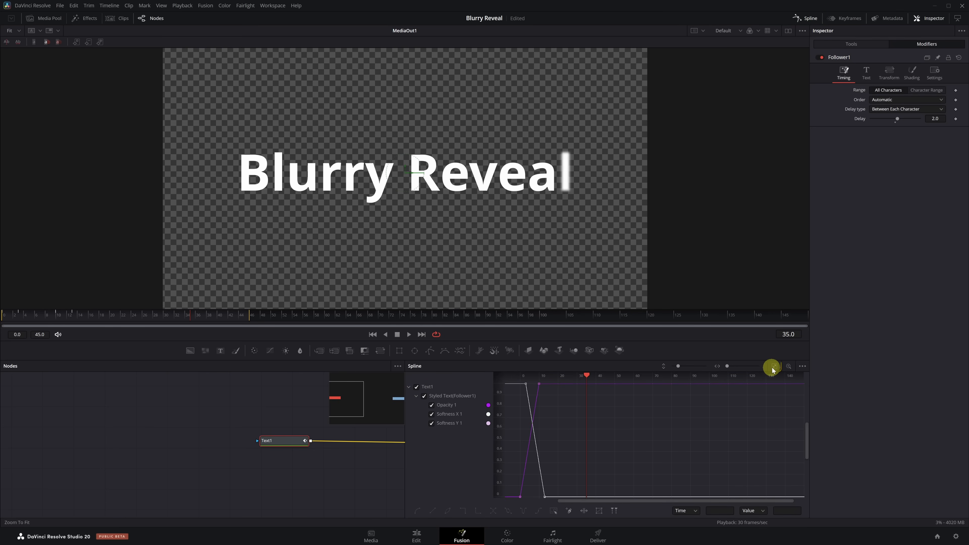
# - Fit the Spline curves in view and smooth the opacity and softness keyframes
pyautogui.click(771, 366)
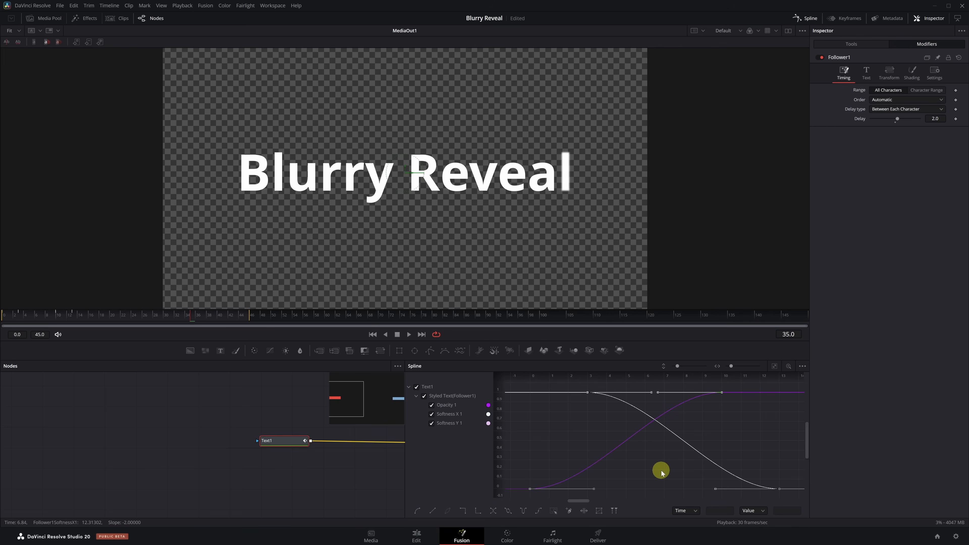
pyautogui.click(408, 334)
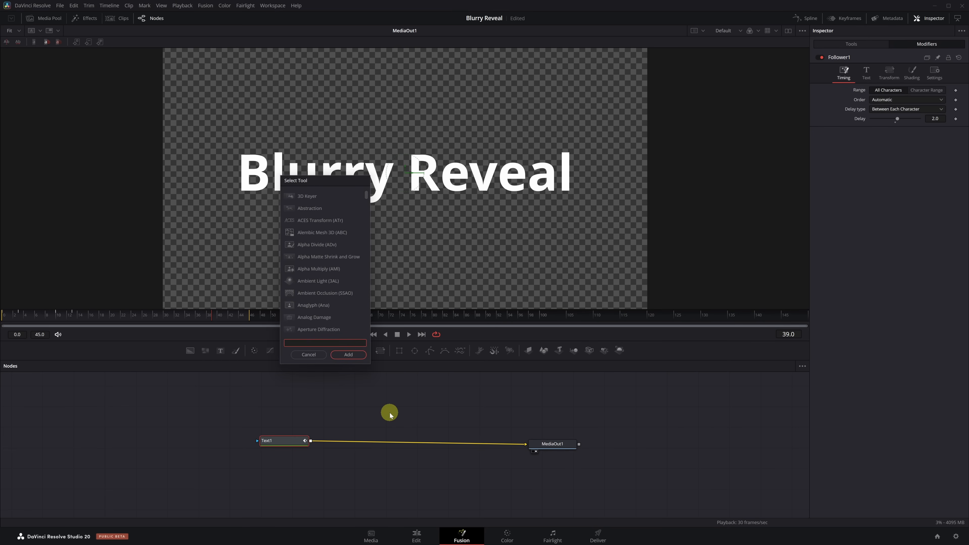
# - Insert a Soft Glow node after Text1 with a wider Glow Size and lower Gain
pyautogui.write('soft glo')
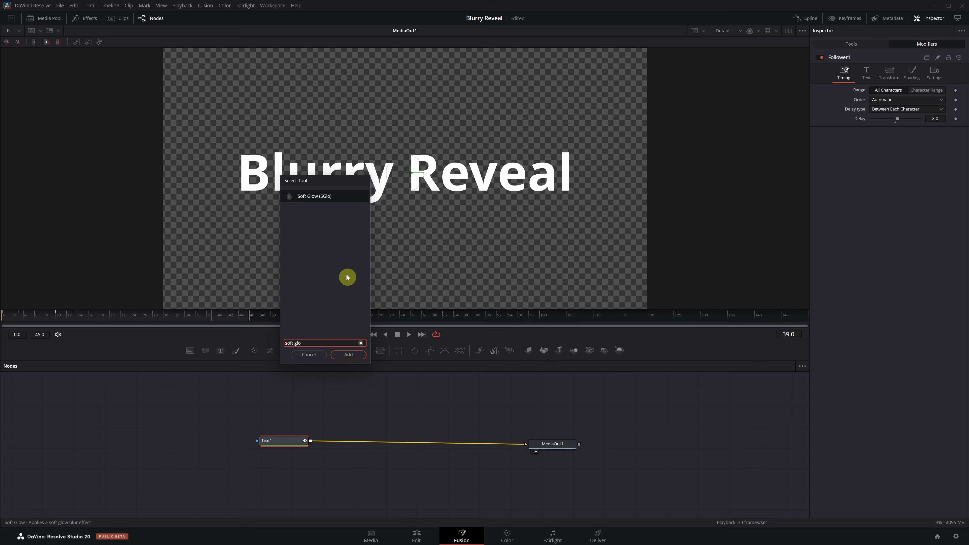
pyautogui.click(347, 354)
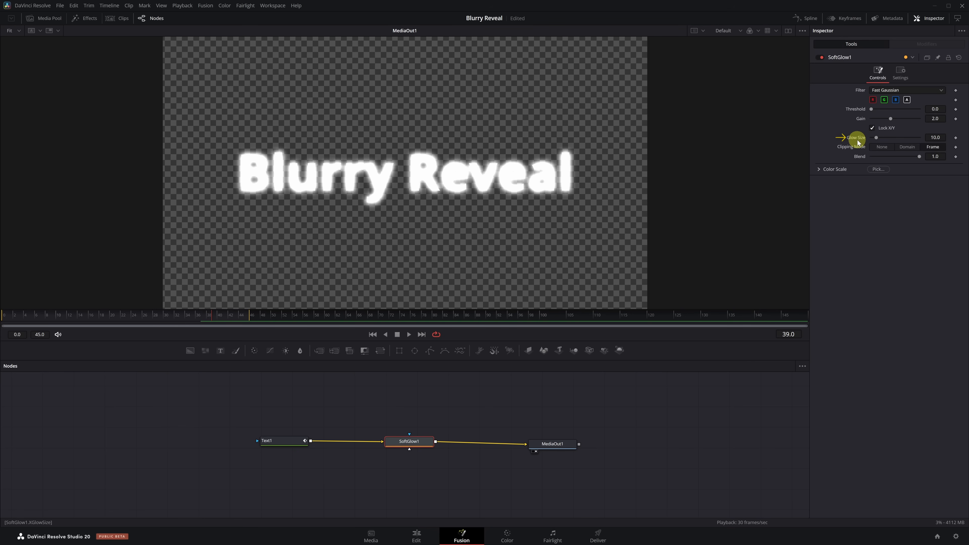
pyautogui.moveTo(876, 137); pyautogui.dragTo(908, 137)
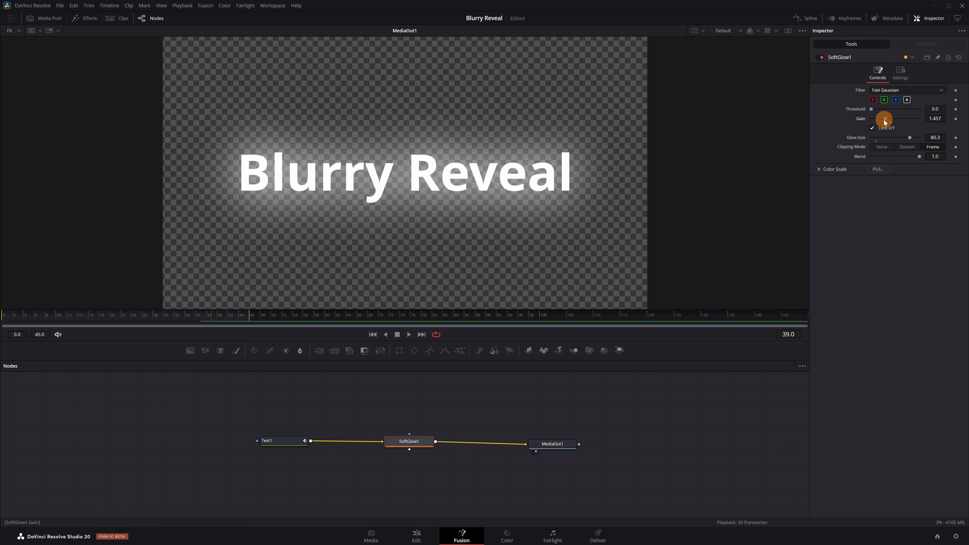
pyautogui.moveTo(883, 121); pyautogui.dragTo(877, 121)
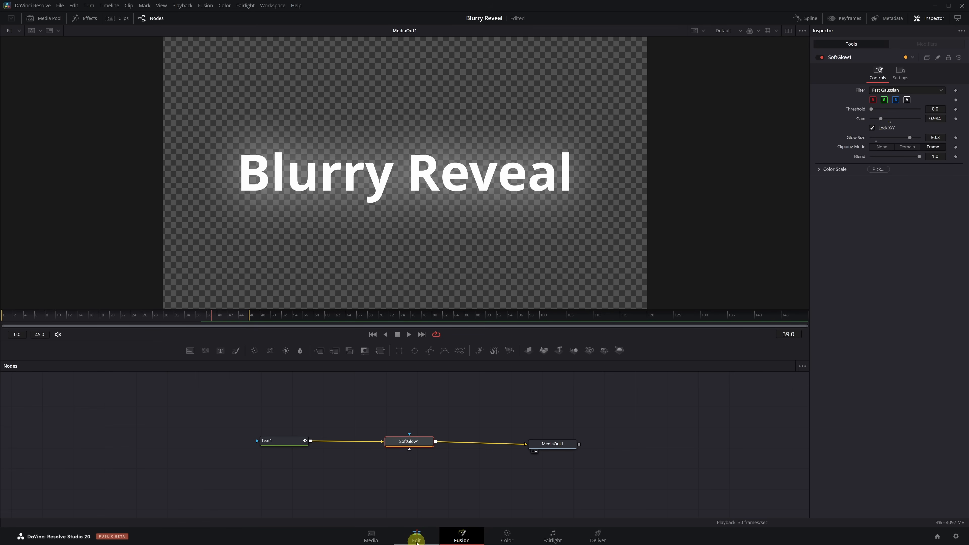
pyautogui.click(416, 536)
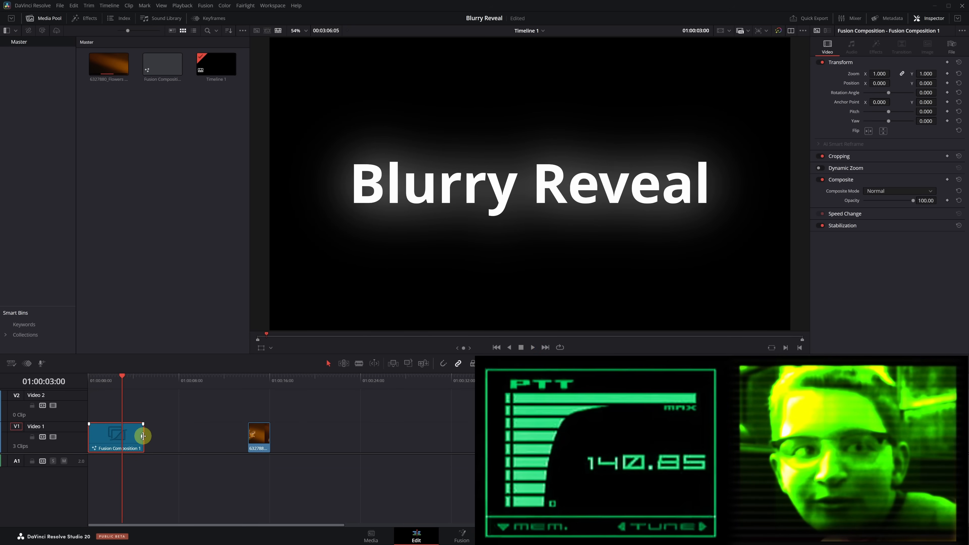
# - Move the Fusion Composition clip from Video 1 up to the Video 2 track
pyautogui.moveTo(116, 435); pyautogui.dragTo(105, 404)
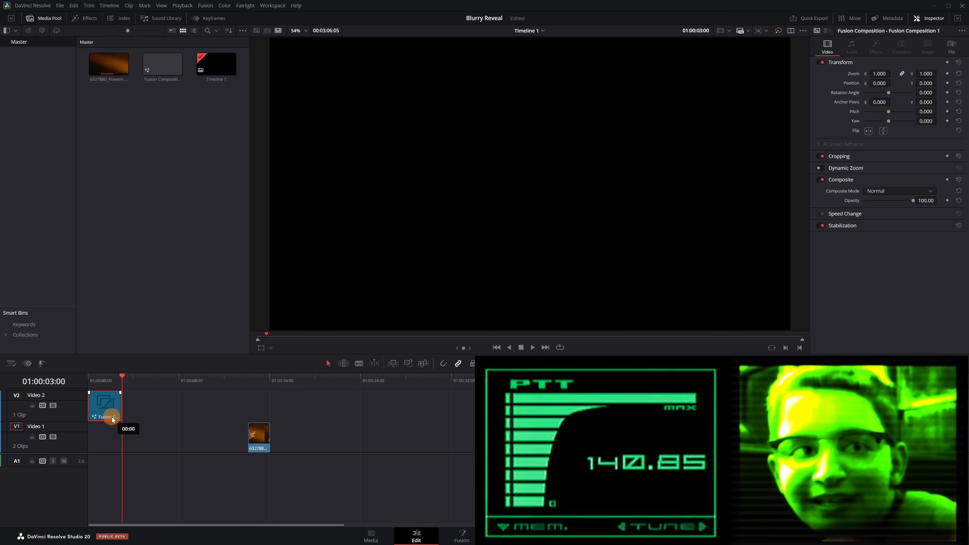